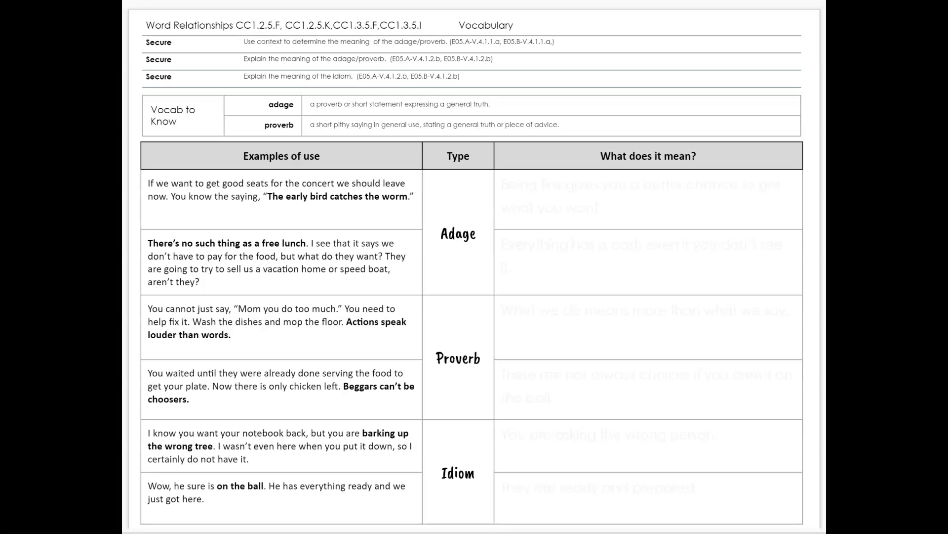
mouse_move(128, 450)
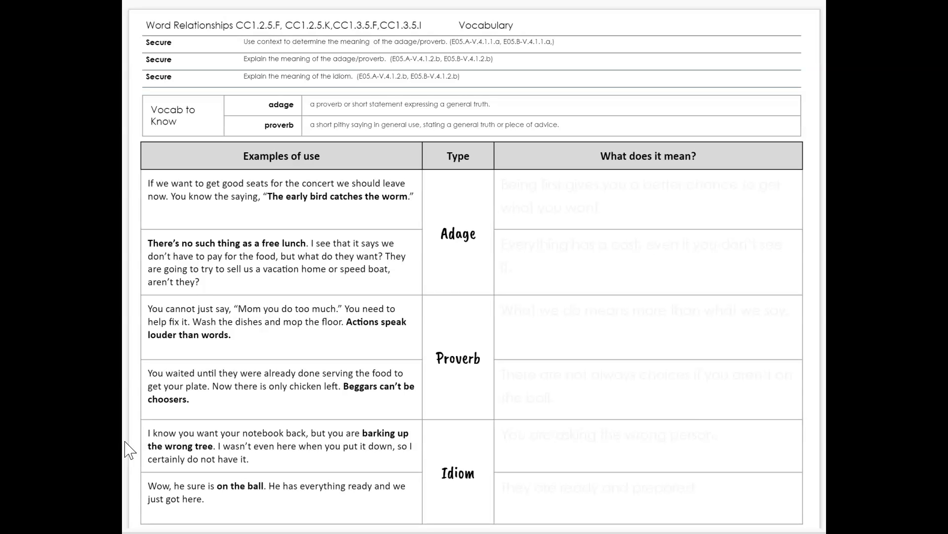
mouse_move(516, 447)
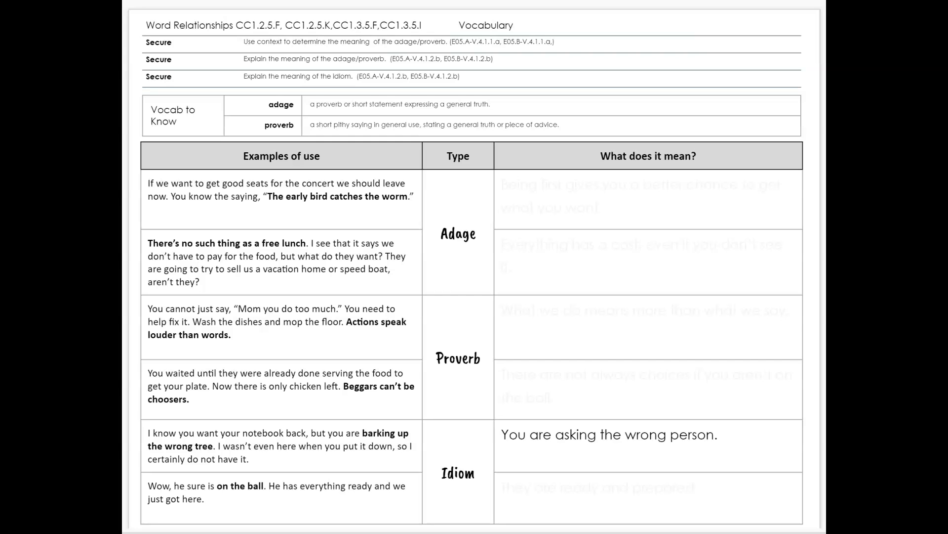
mouse_move(569, 489)
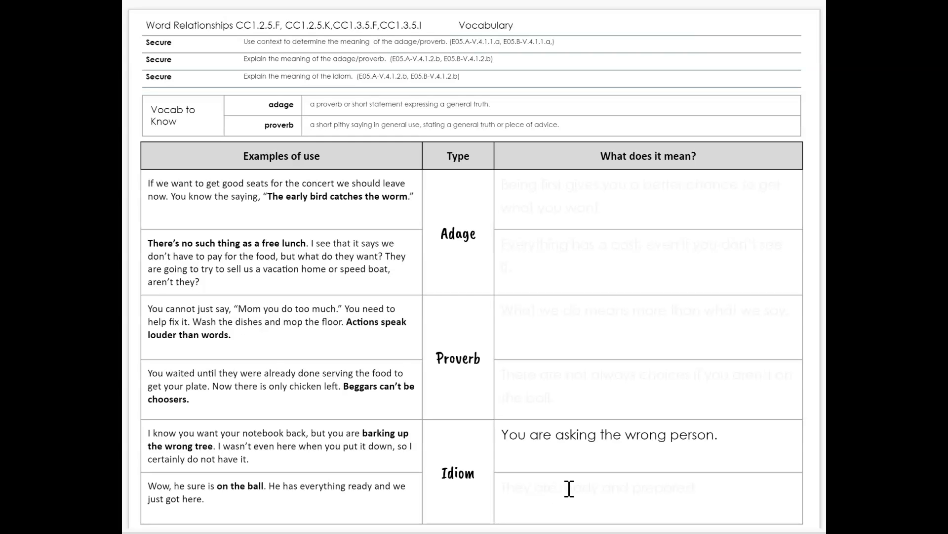